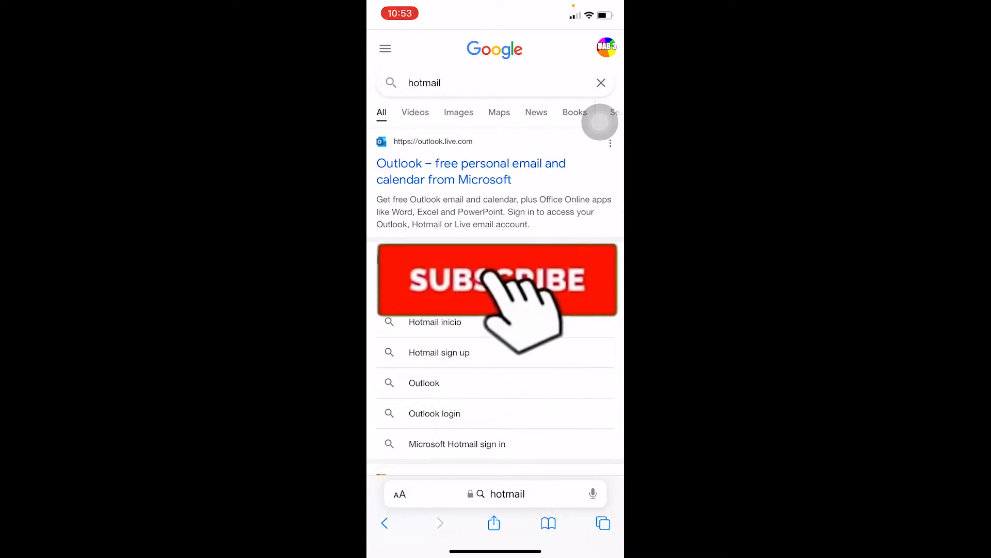
- Reach the Microsoft sign-in page from the hotmail search results, skipping the Outlook app offer
click(496, 281)
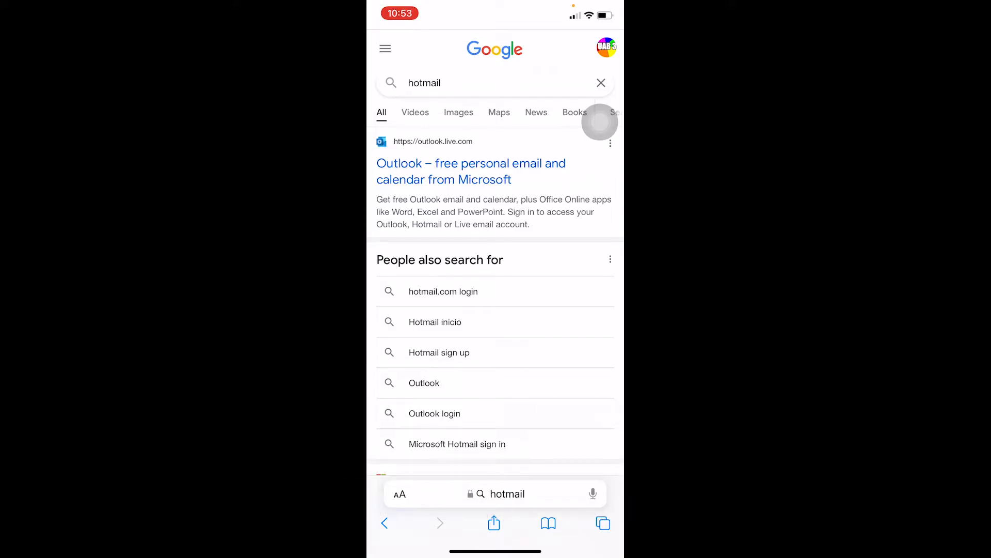
click(471, 171)
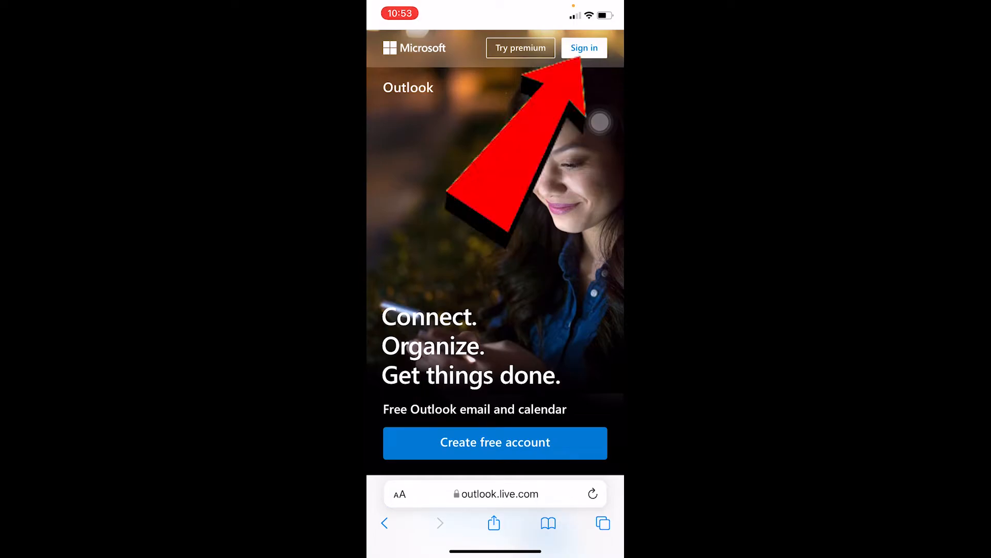
click(583, 48)
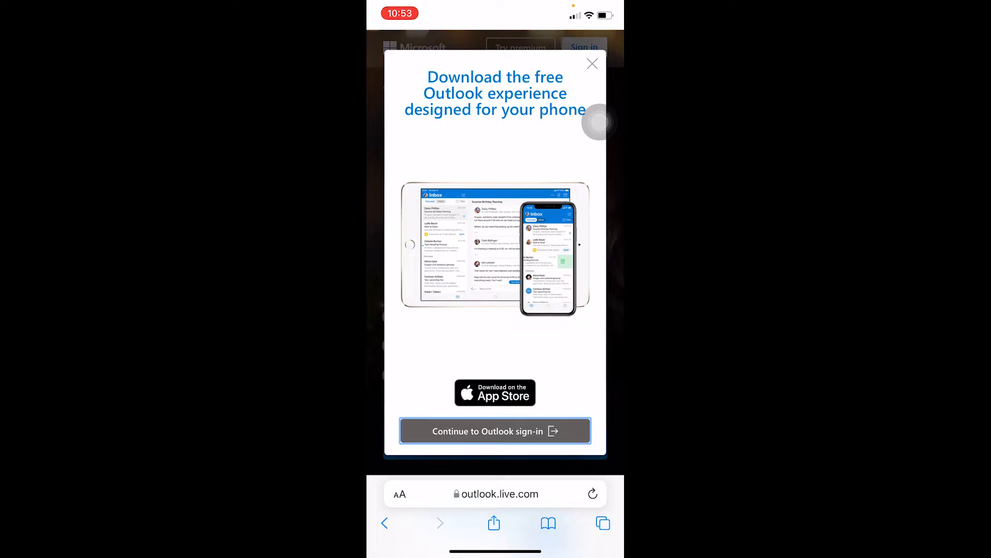
click(494, 431)
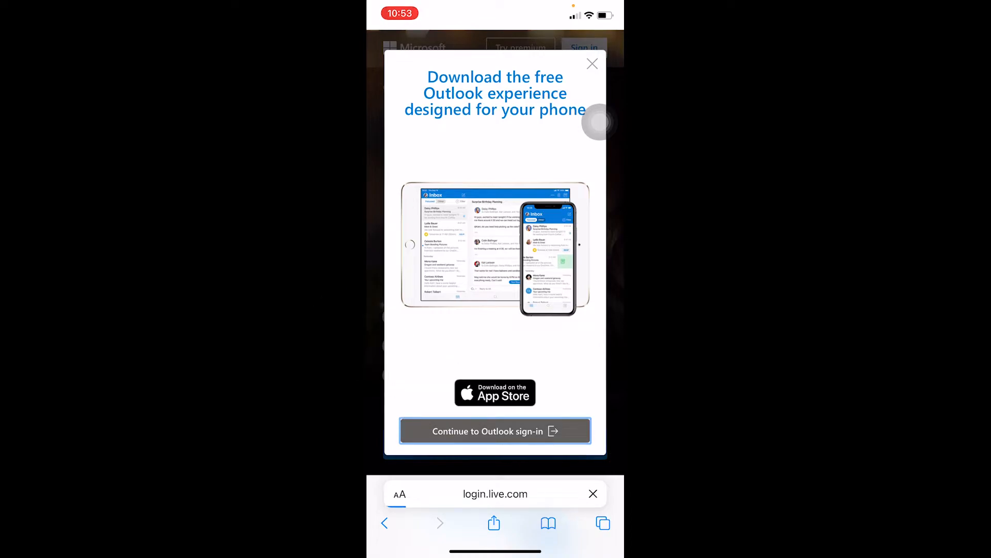
click(495, 431)
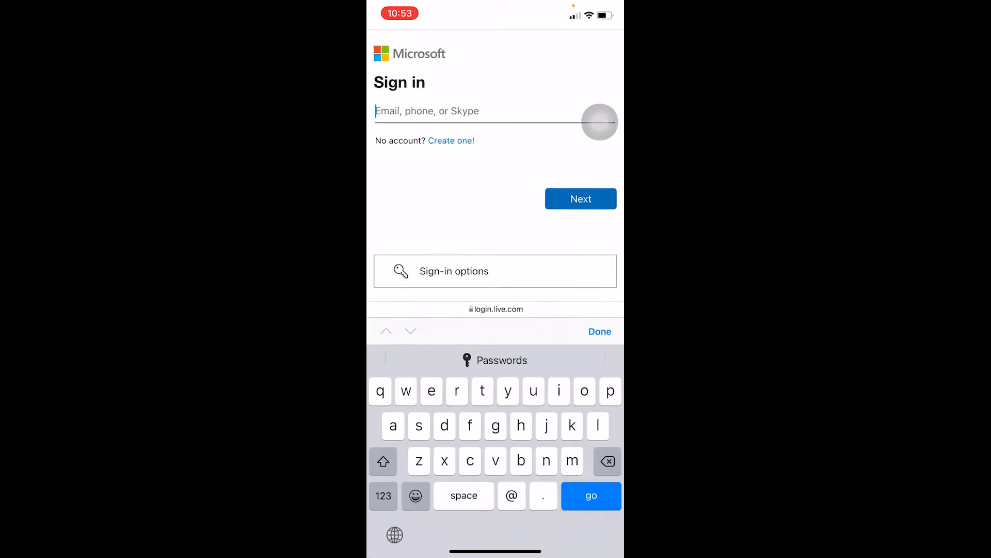
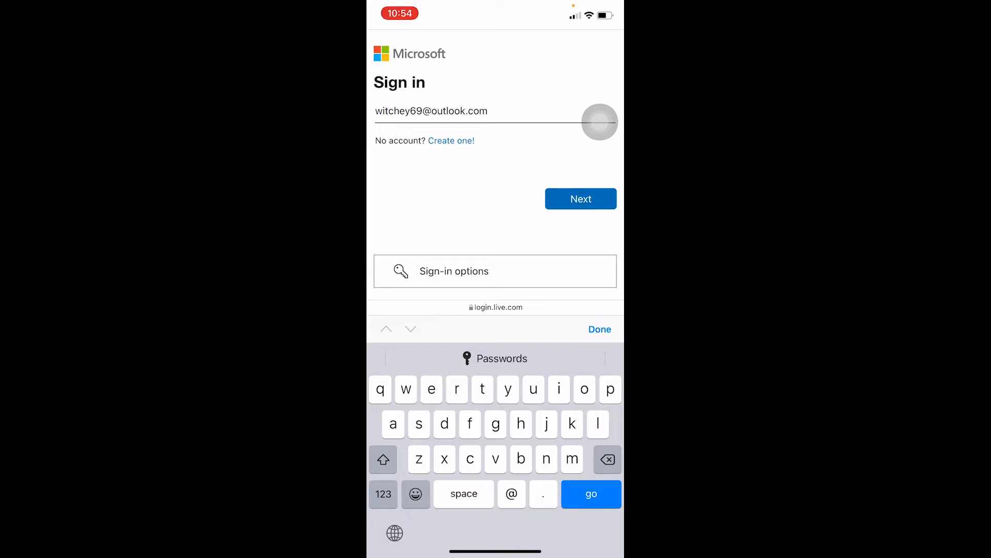
click(580, 200)
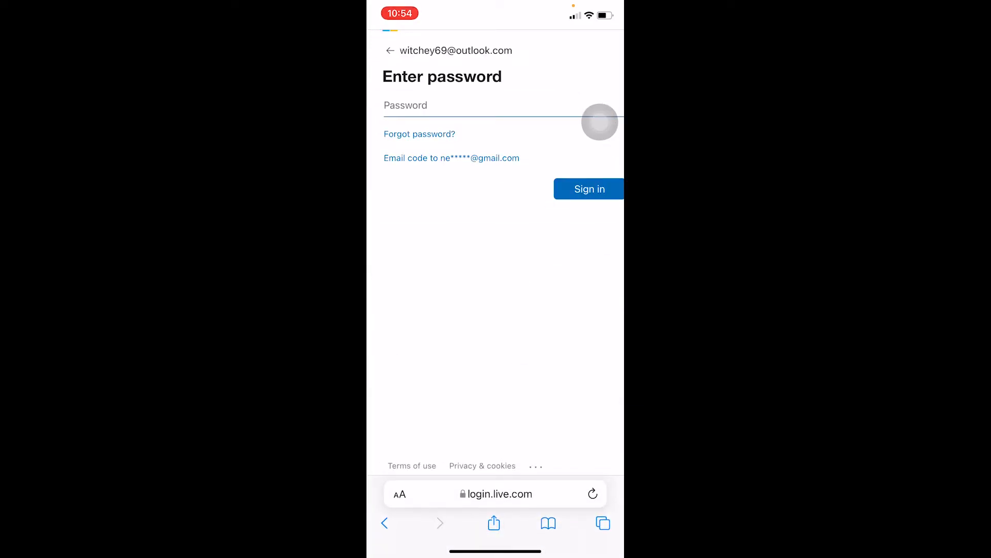
click(419, 134)
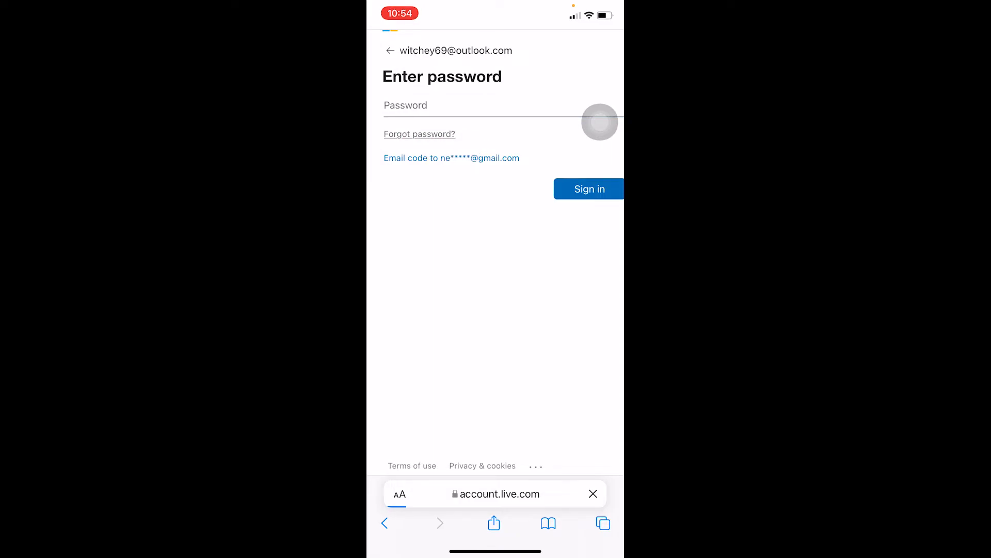
click(451, 158)
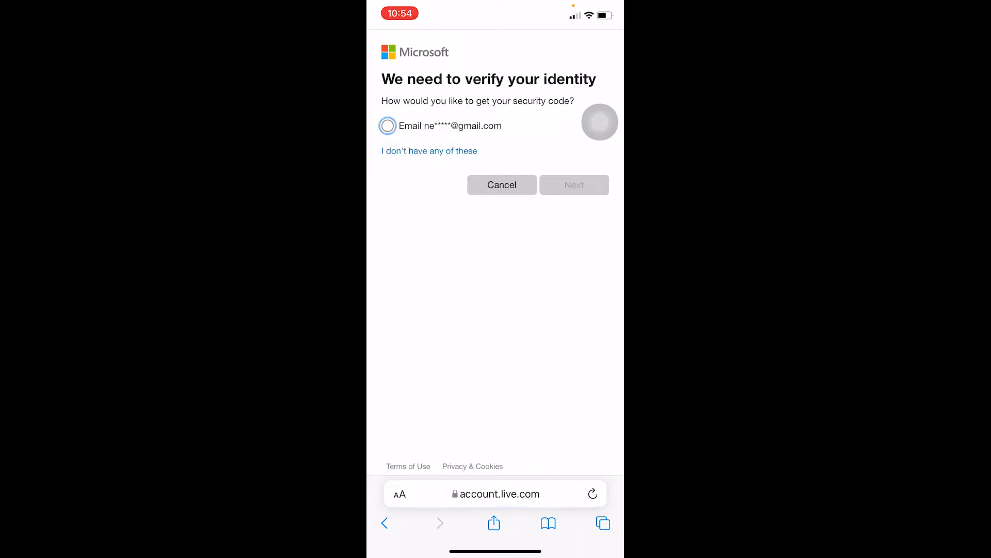
click(389, 125)
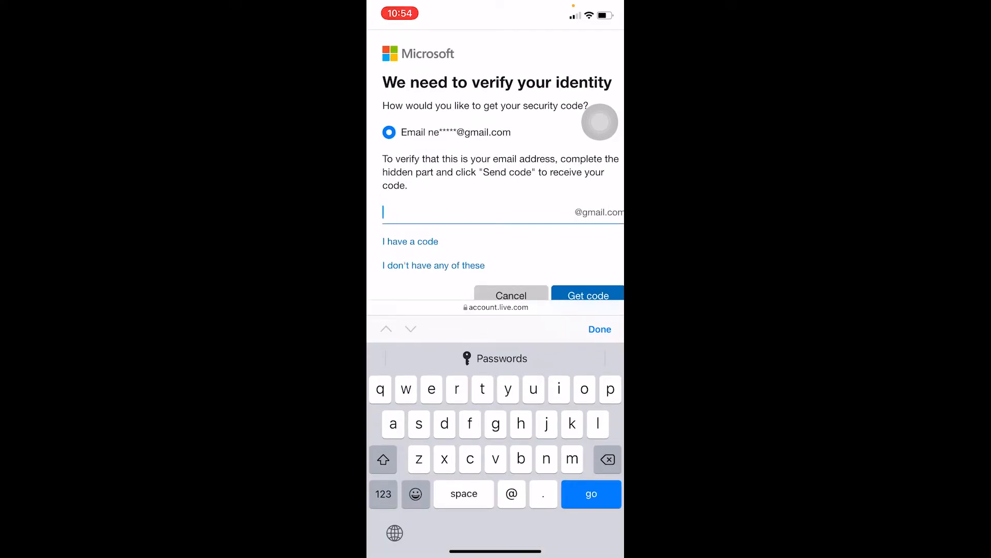
click(587, 296)
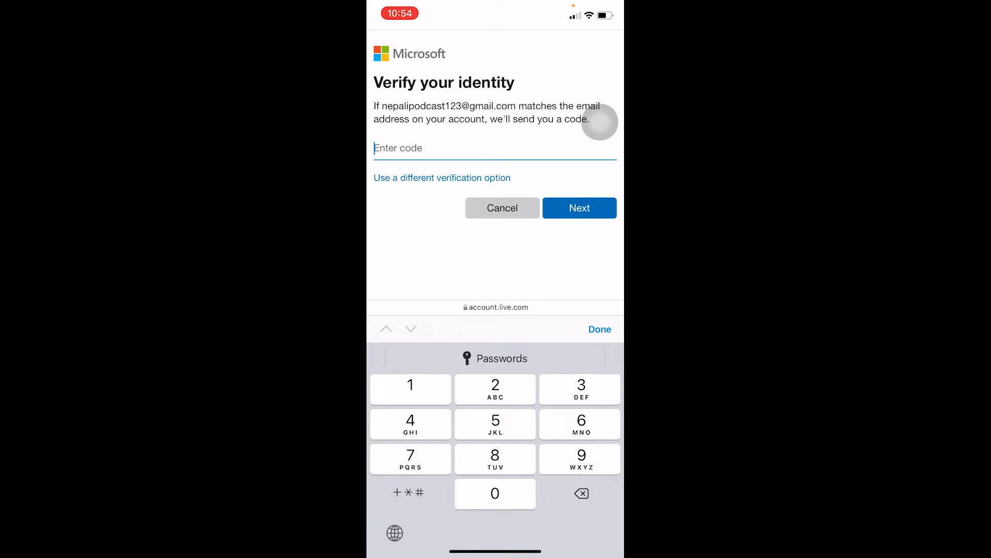
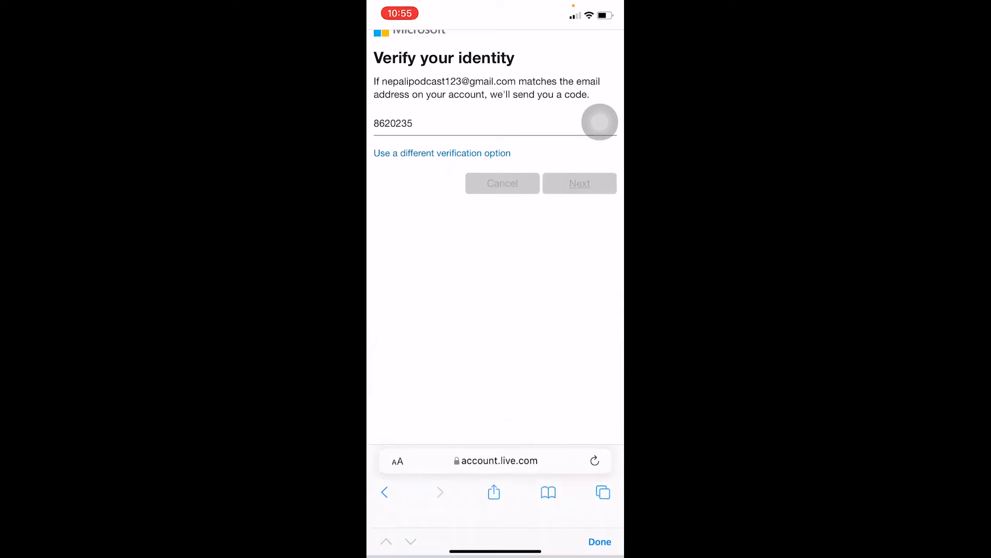
- Submit the verification code and confirm the new password on the reset page
click(579, 184)
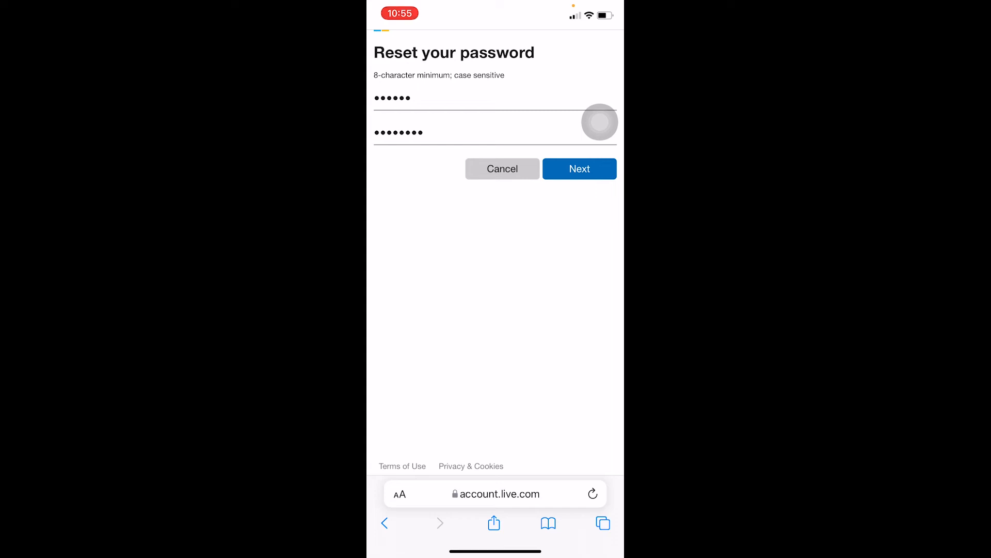
click(579, 169)
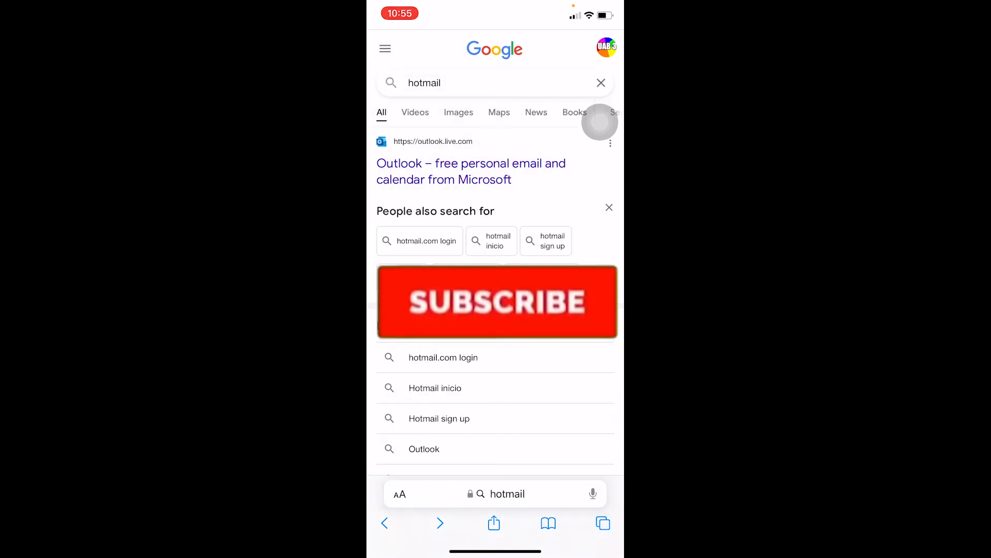
- Finish the reset and return to the Google results for hotmail
click(495, 302)
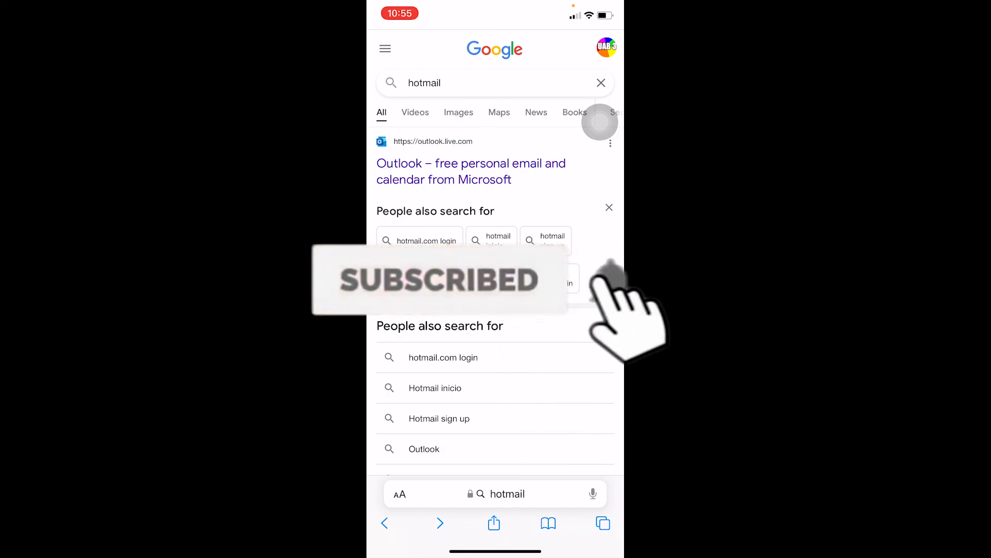